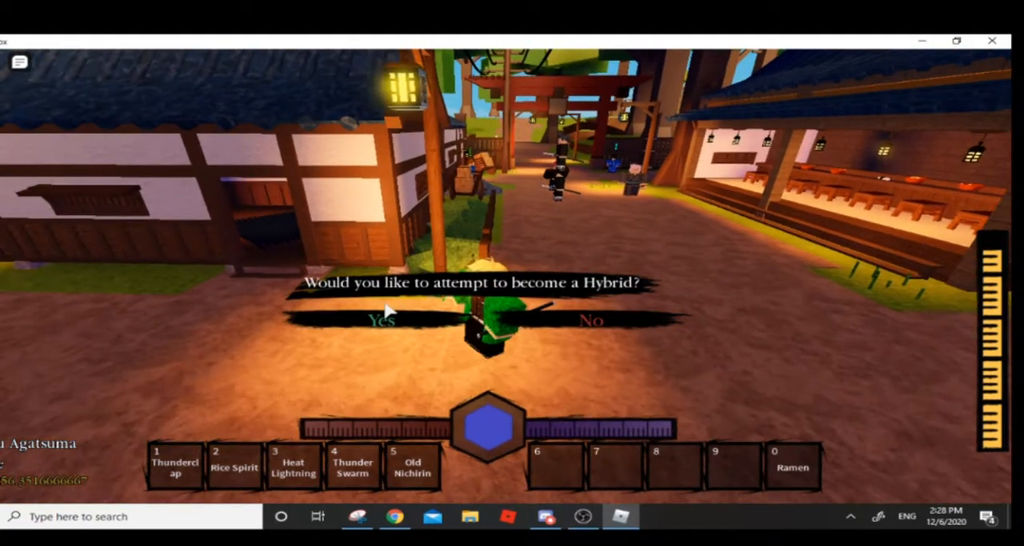
Answer Yes to 'Would you like to attempt to become a Hybrid?' and roam the dark arena
{"action": "left_click", "coordinate": [380, 319]}
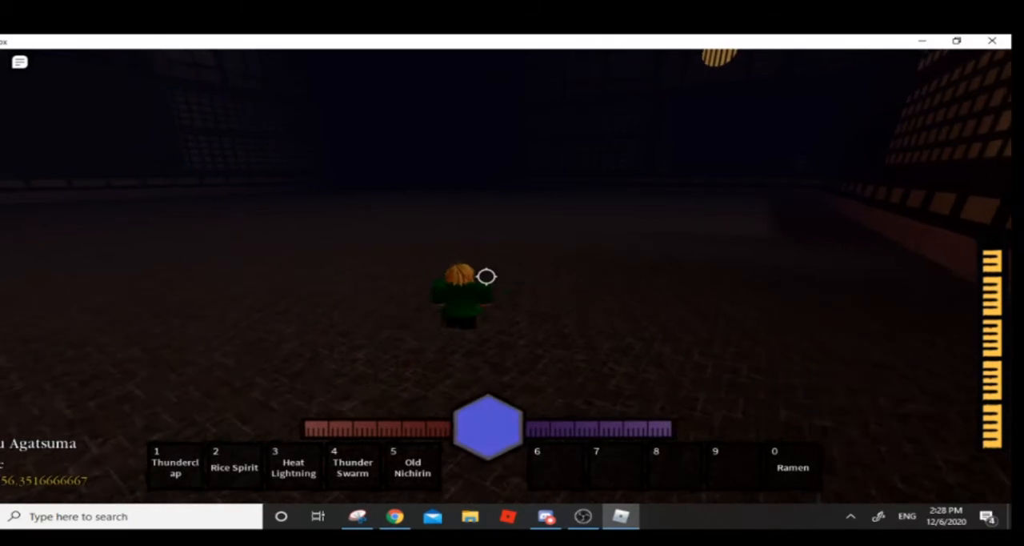
{"action": "key", "text": "Escape"}
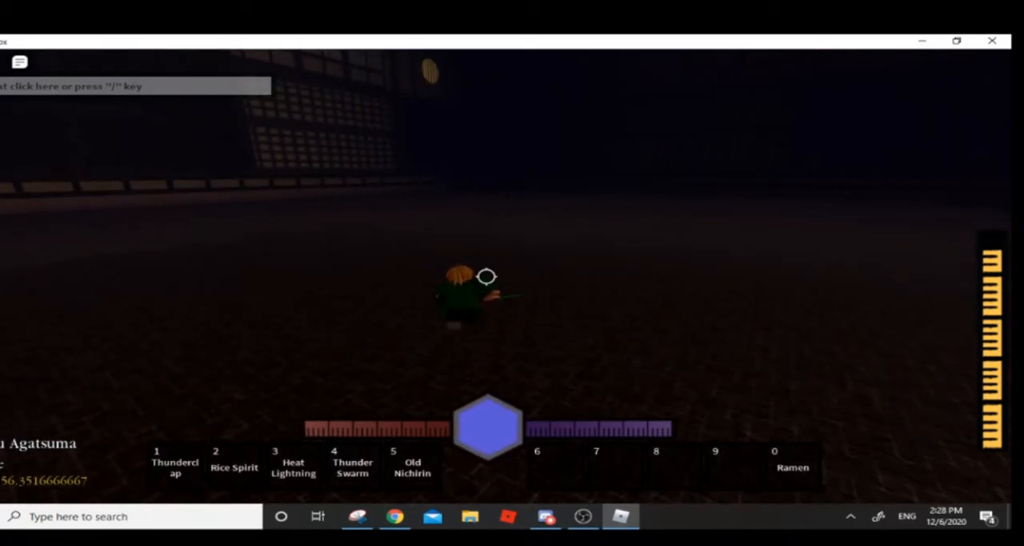
{"action": "key", "text": "1"}
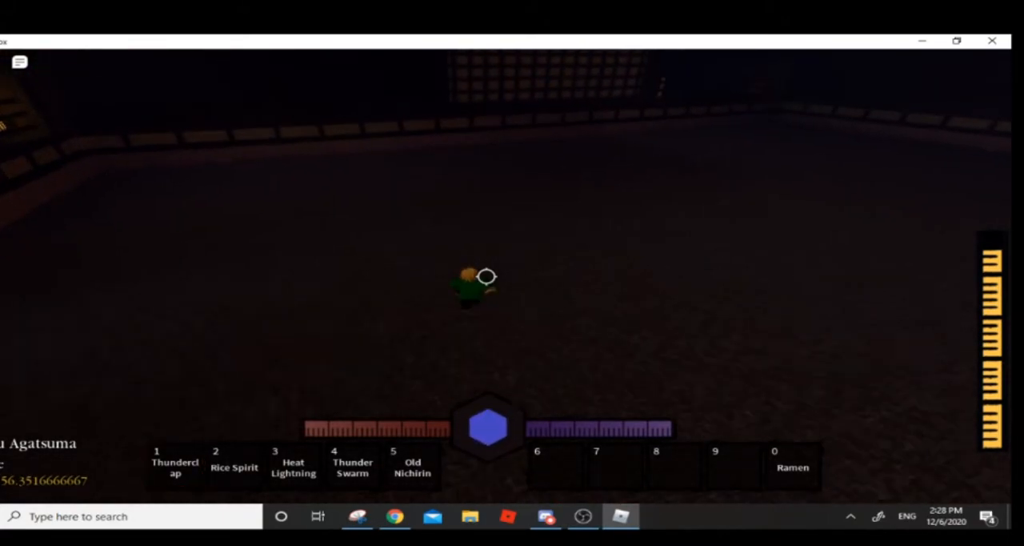
{"action": "key", "text": "1"}
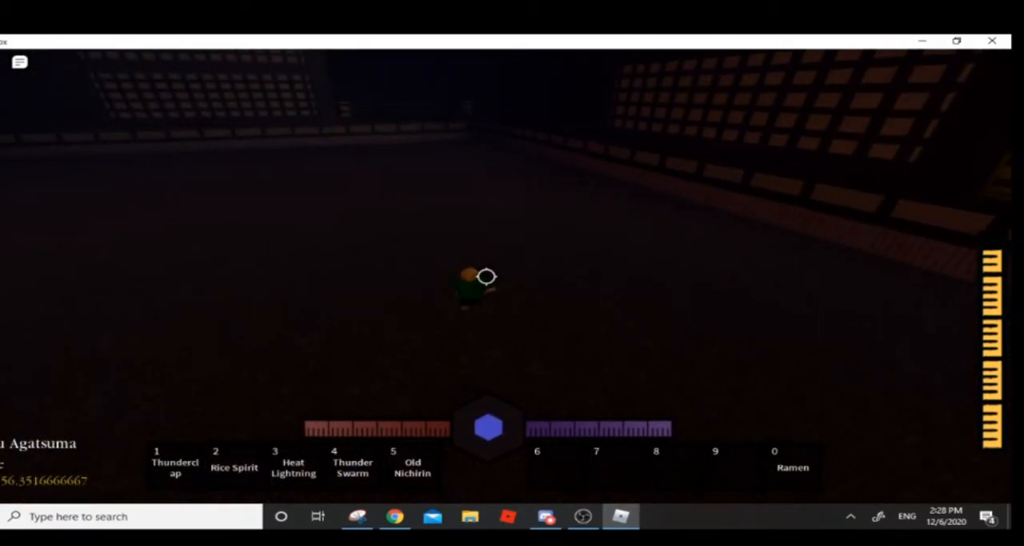
{"action": "key", "text": "1"}
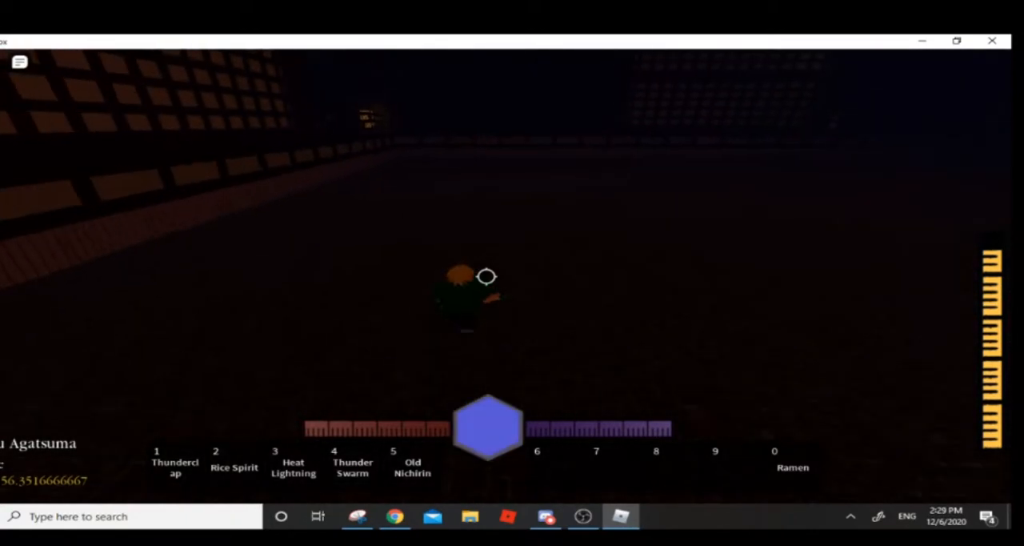
{"action": "key", "text": "1"}
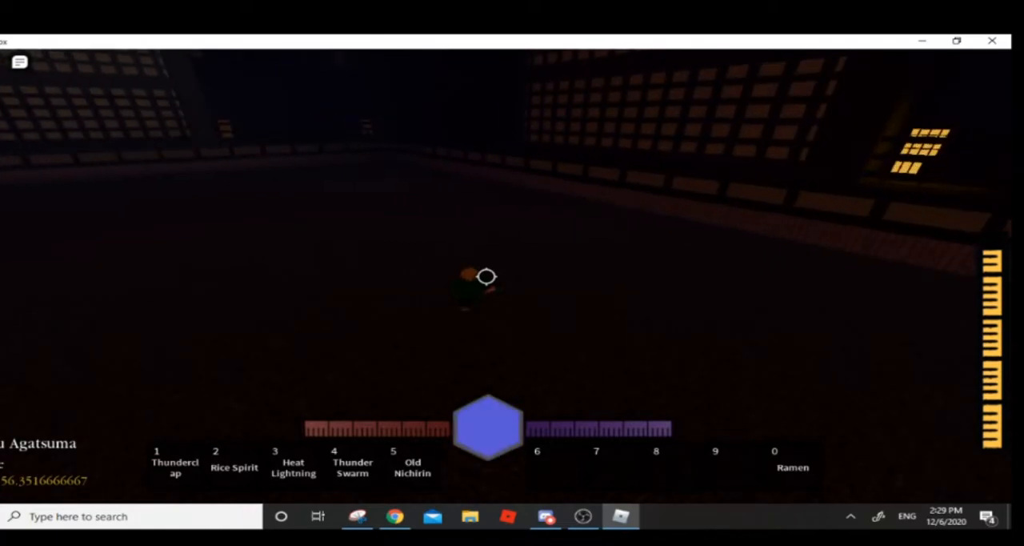
{"action": "key", "text": "1"}
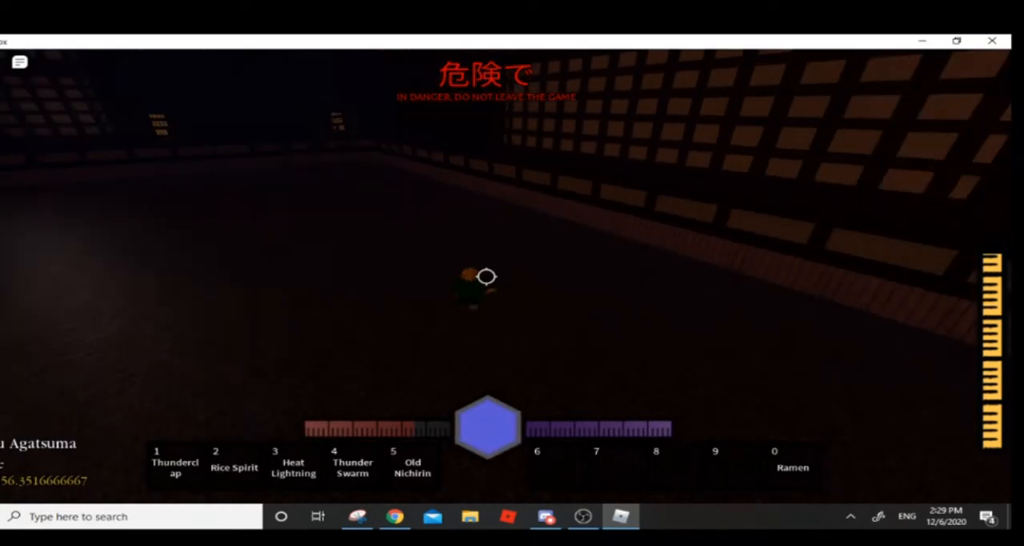
{"action": "key", "text": "1"}
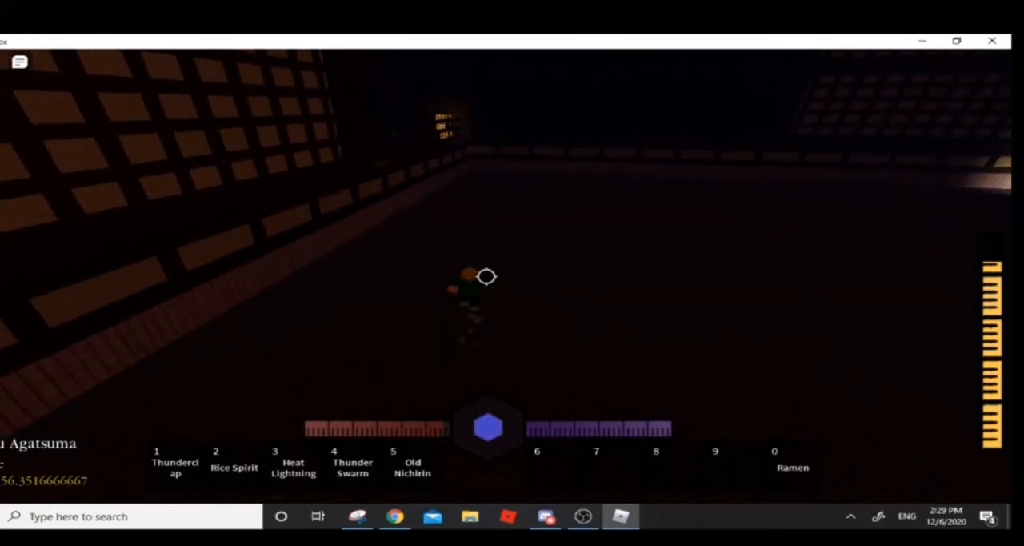
{"action": "key", "text": "1"}
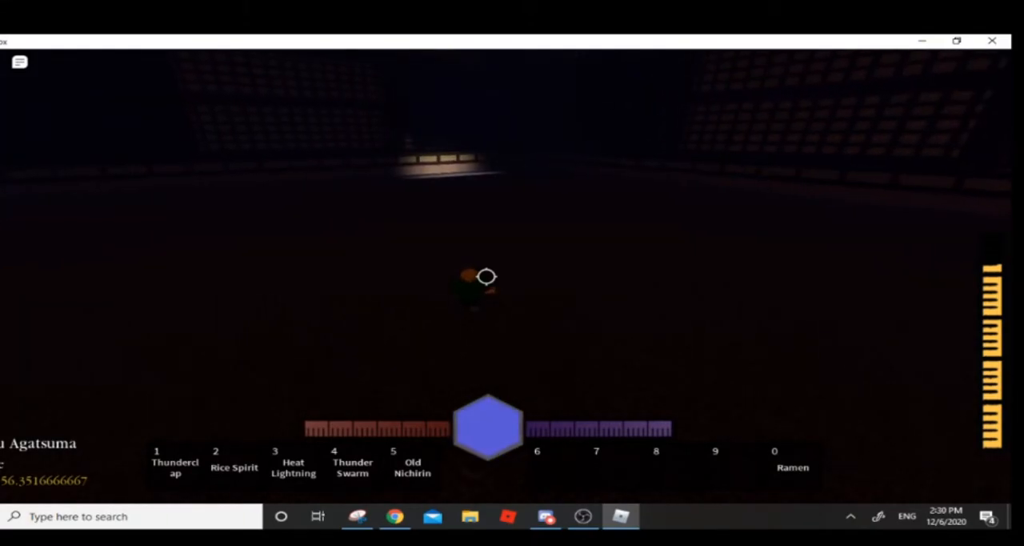
{"action": "key", "text": "1"}
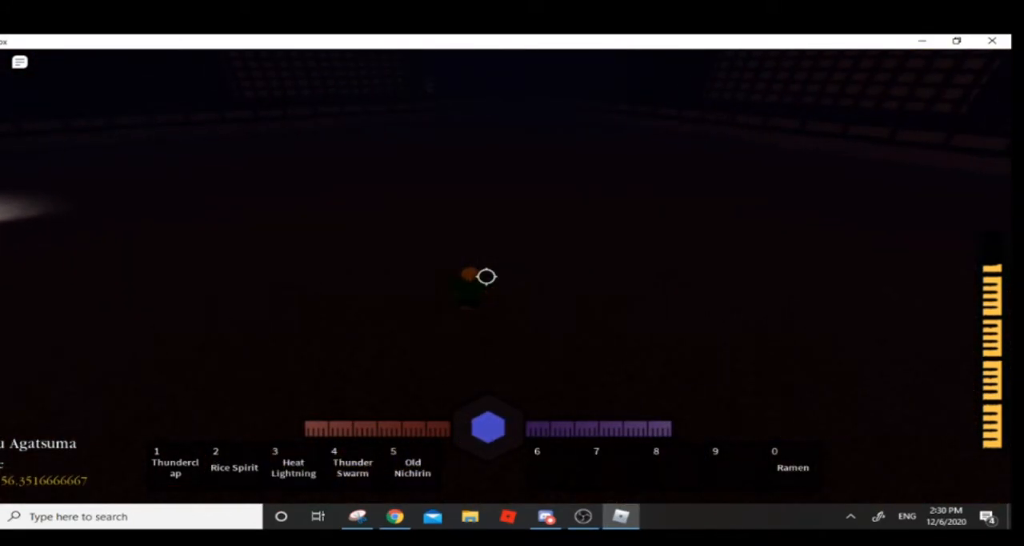
{"action": "key", "text": "1"}
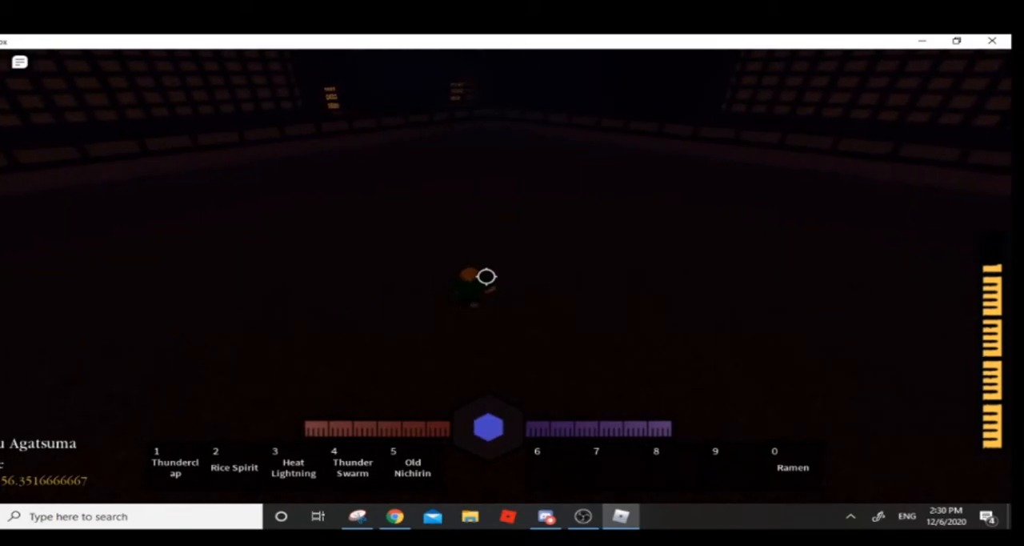
Ready Heat Lightning from hotbar slot 3 and cast it, sending lightning around the character
{"action": "key", "text": "3"}
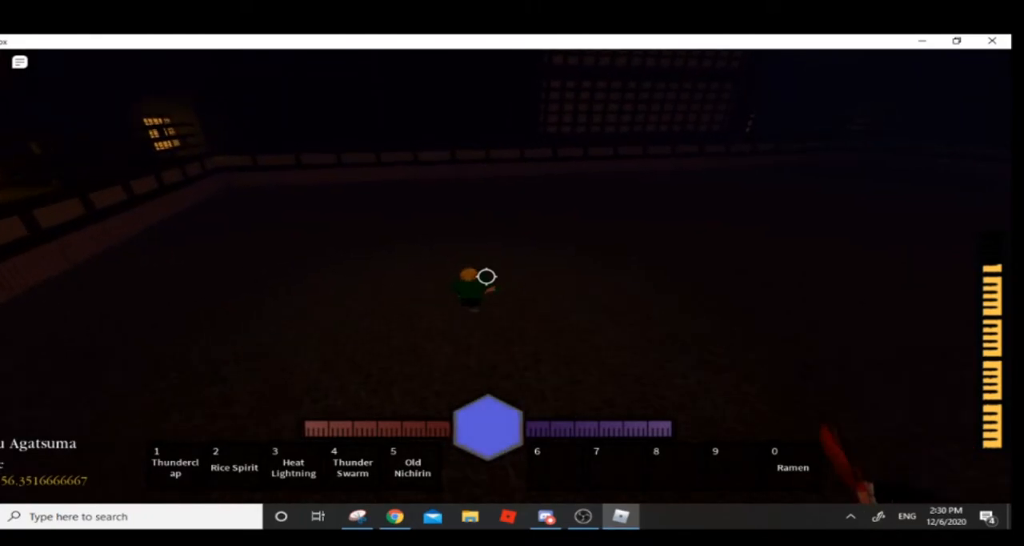
{"action": "key", "text": "3"}
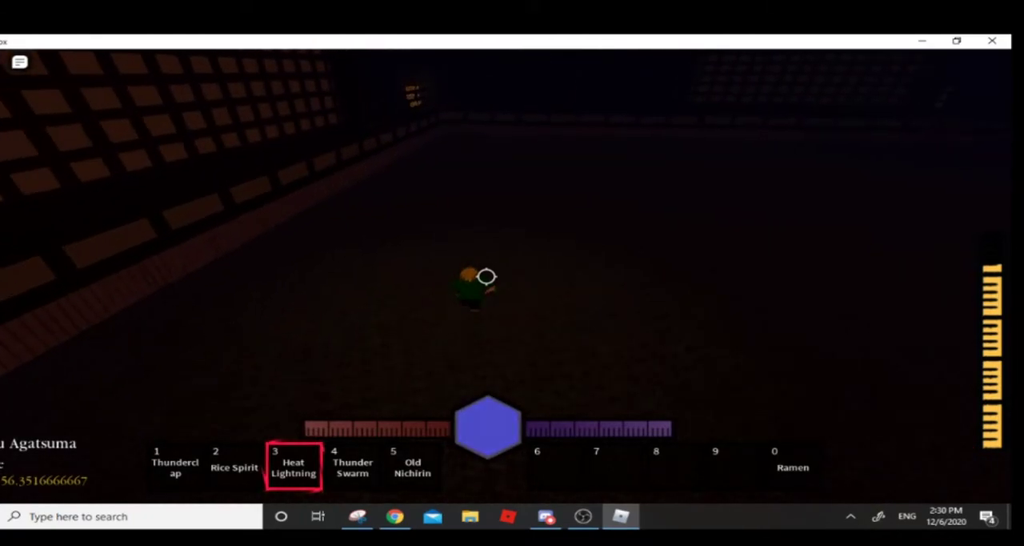
{"action": "key", "text": "3"}
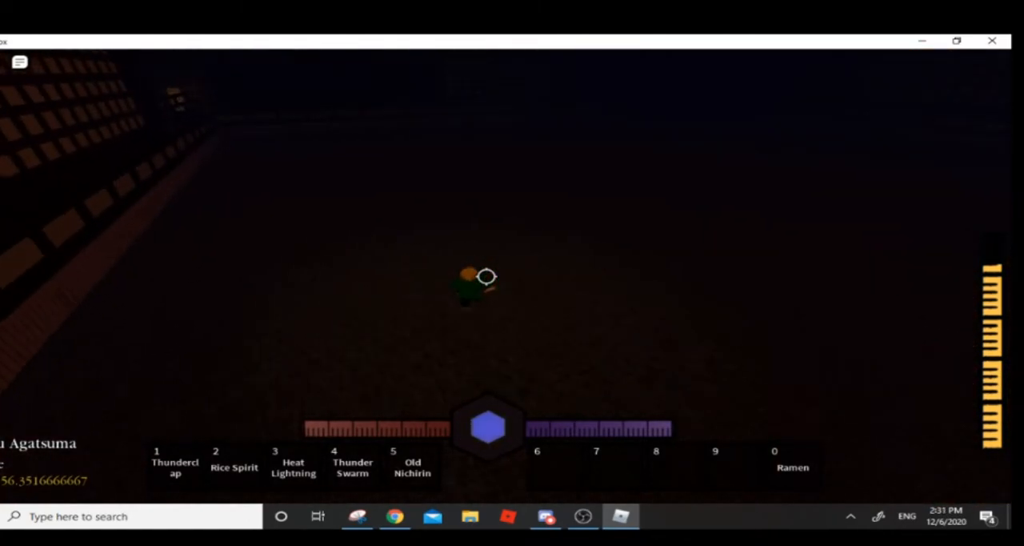
{"action": "key", "text": "3"}
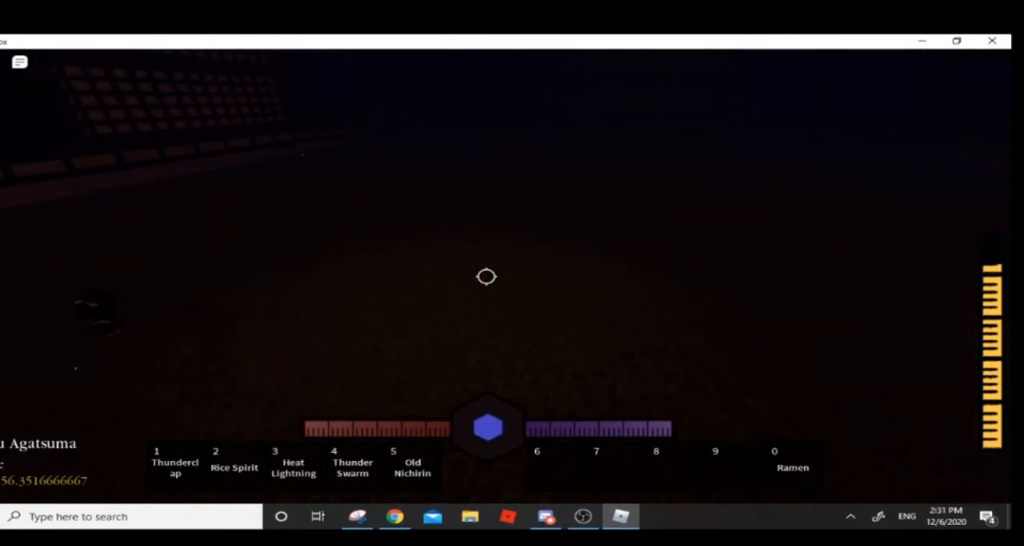
{"action": "key", "text": "3"}
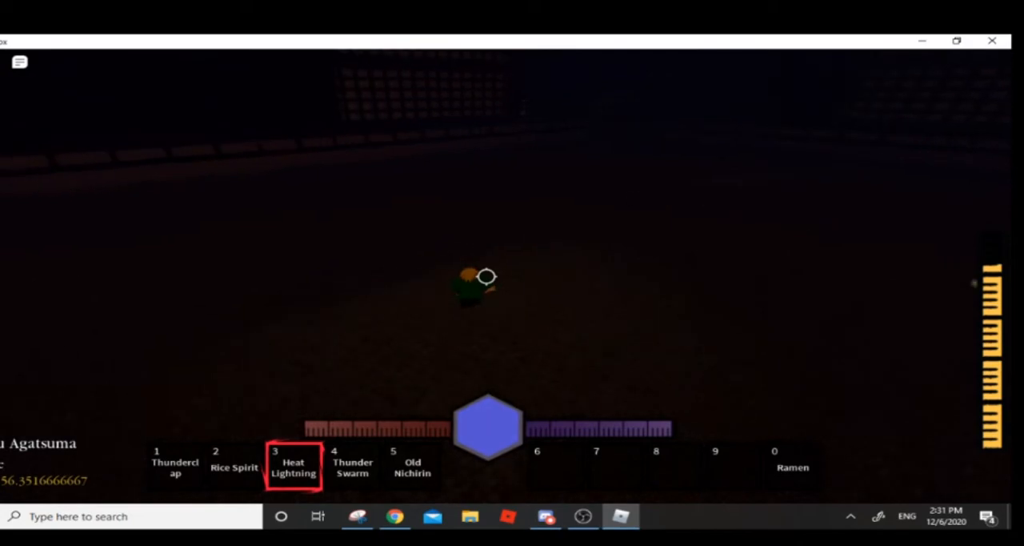
{"action": "key", "text": "3"}
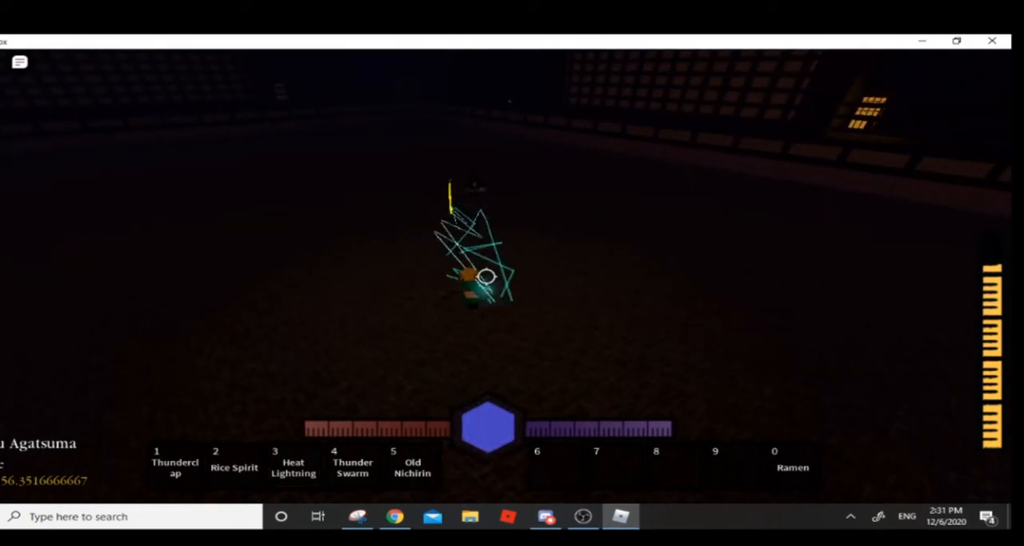